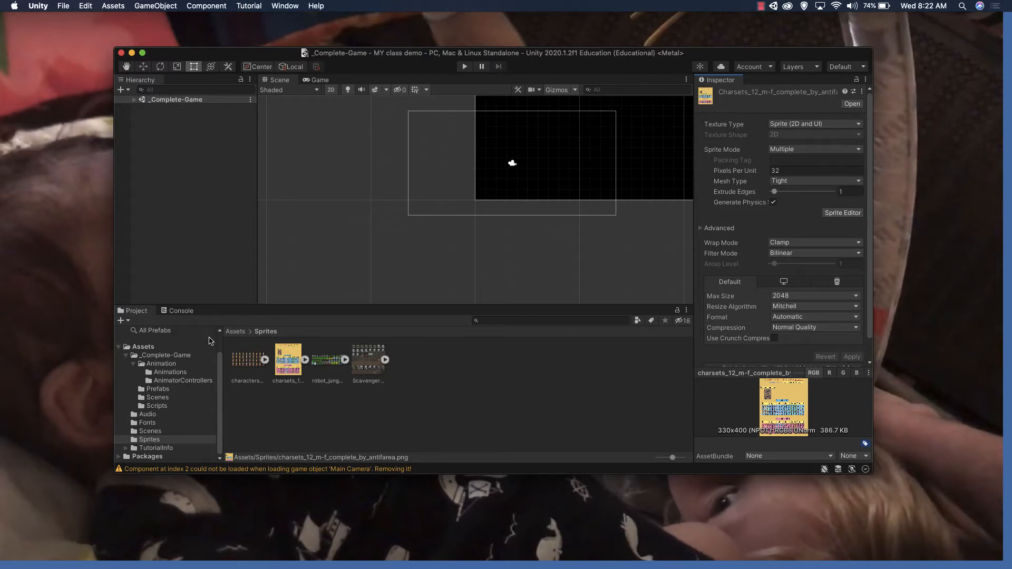
Open the charsets sheet in the Sprite Editor and select a new sprite around the first blond character
{"action": "left_click", "coordinate": [287, 359]}
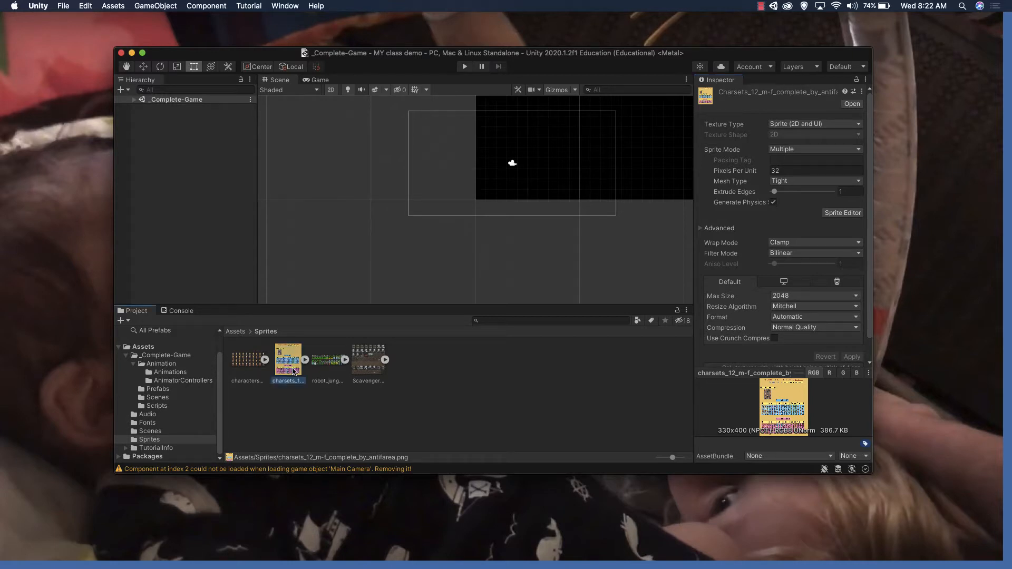
{"action": "mouse_move", "coordinate": [780, 153]}
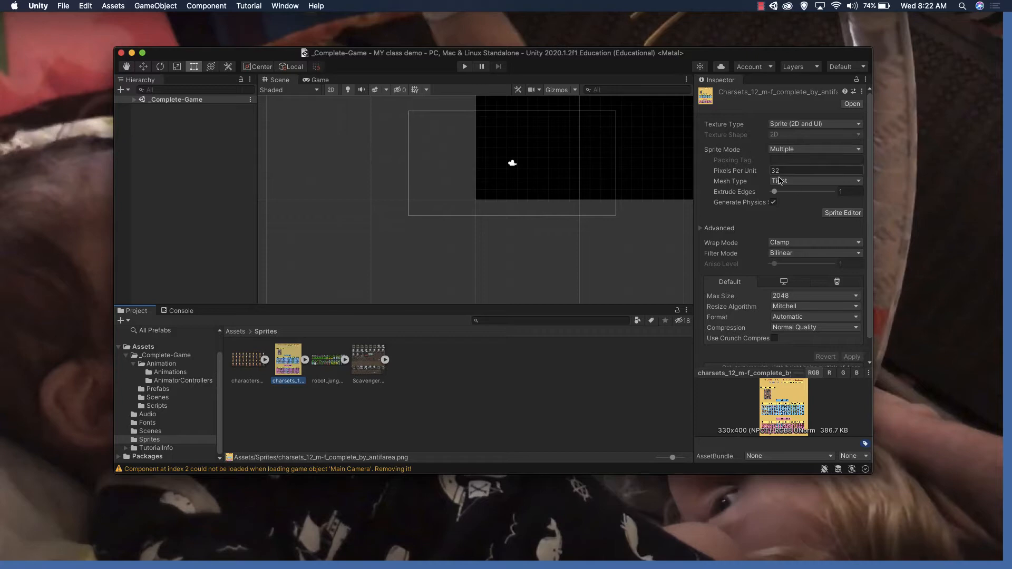
{"action": "left_click", "coordinate": [841, 213]}
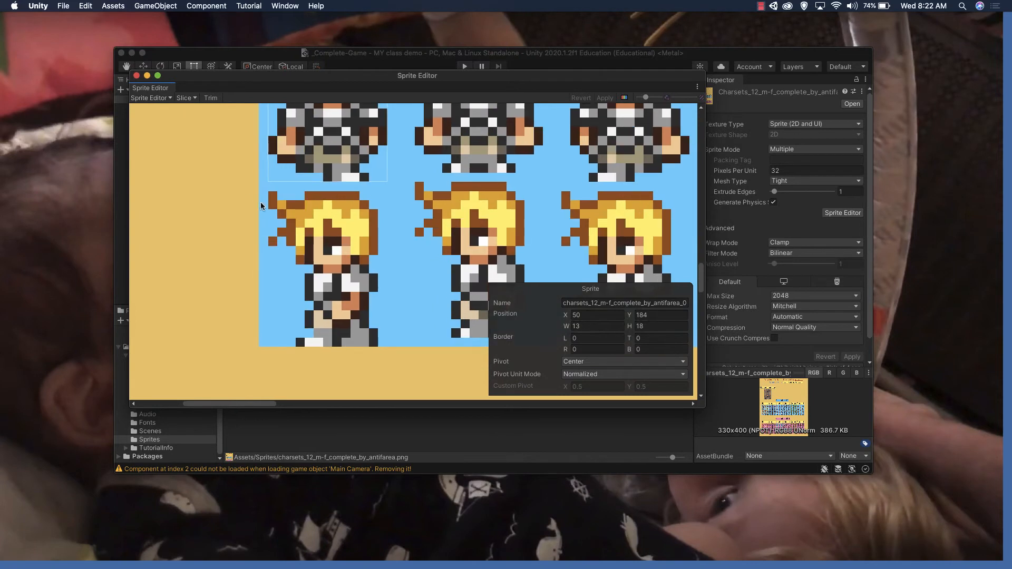
{"action": "mouse_move", "coordinate": [270, 195]}
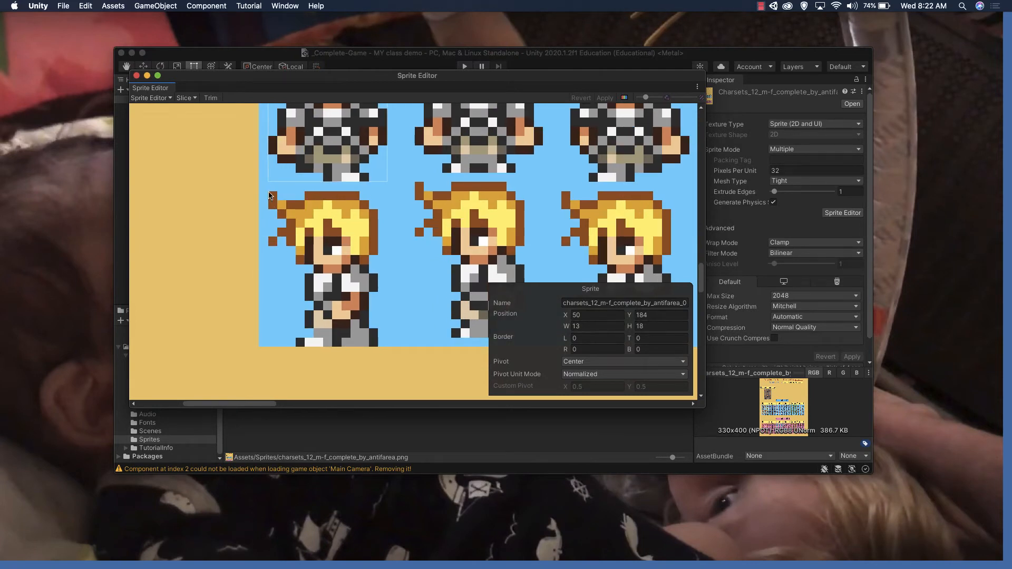
{"action": "mouse_move", "coordinate": [155, 95]}
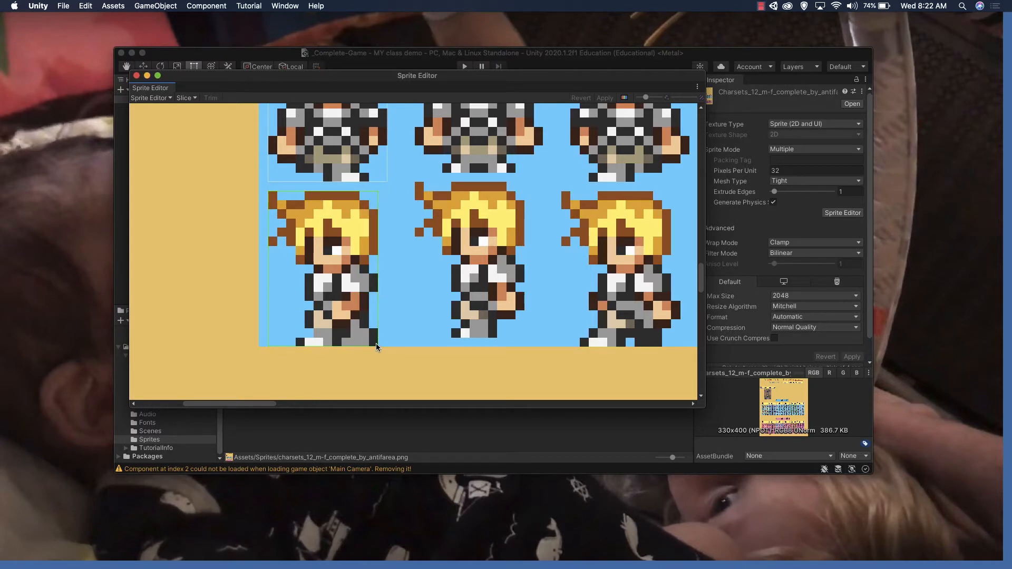
{"action": "left_click", "coordinate": [322, 268]}
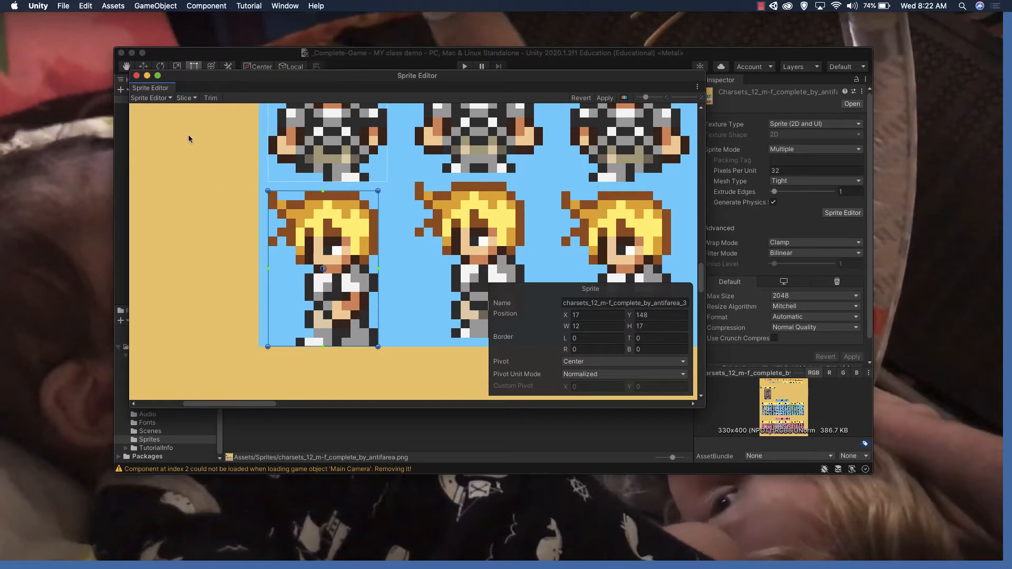
Switch the Sprite Editor to Custom Outline mode, applying the pending slice changes
{"action": "left_click", "coordinate": [150, 97]}
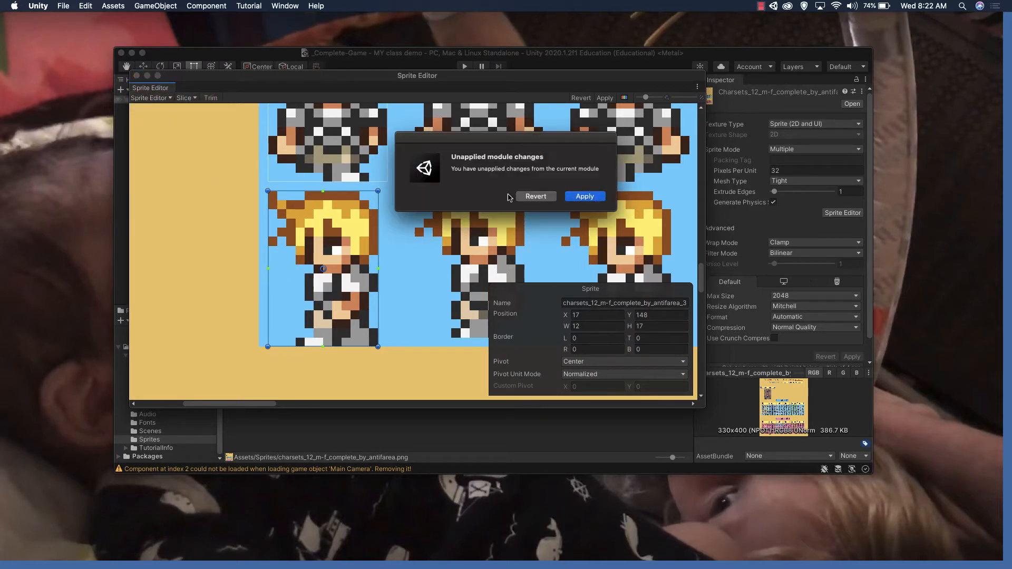
{"action": "left_click", "coordinate": [583, 196]}
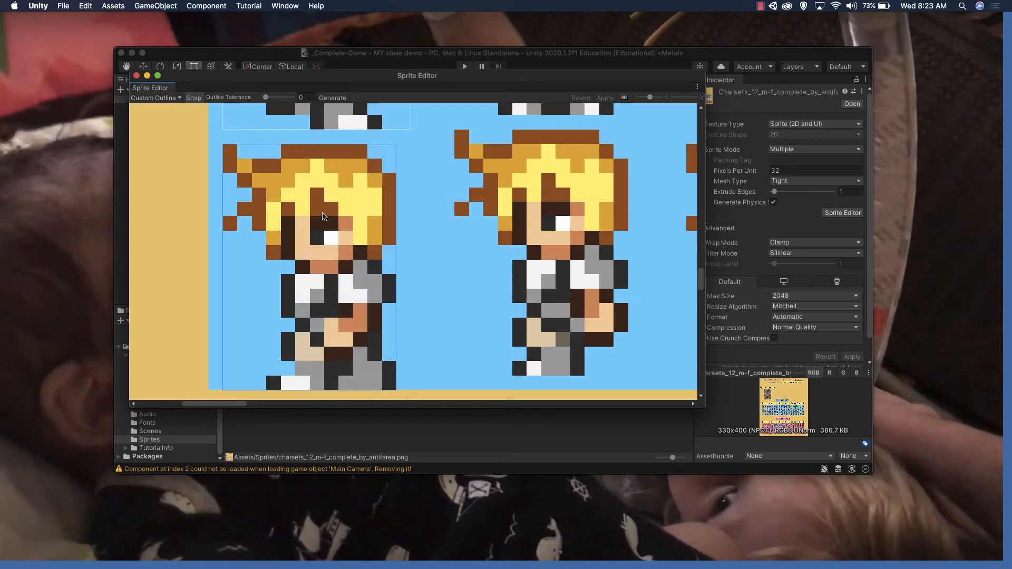
{"action": "mouse_move", "coordinate": [297, 179]}
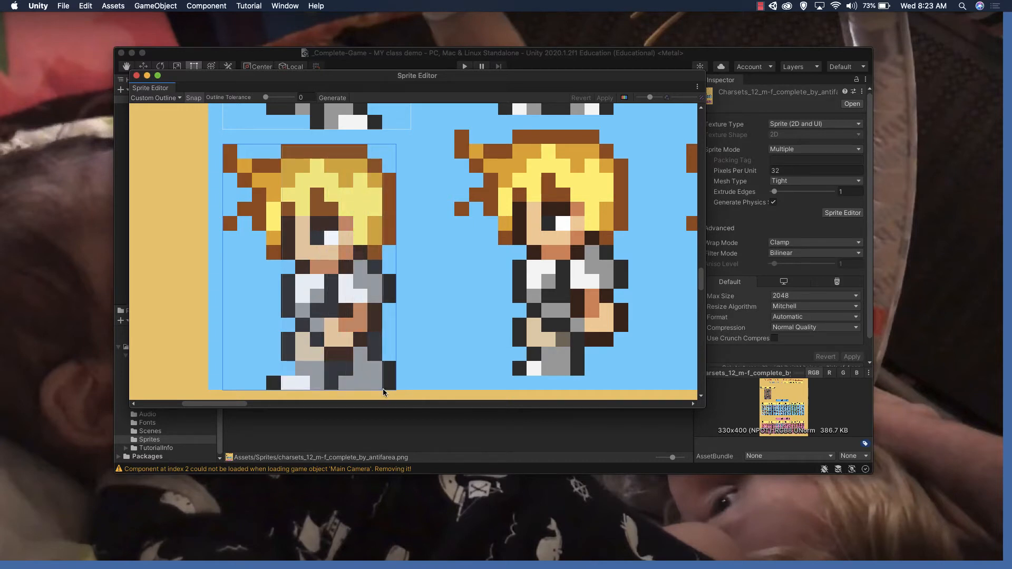
Start a snapped custom outline on the blond character sprite, tracing its spiky hair
{"action": "left_click", "coordinate": [304, 258]}
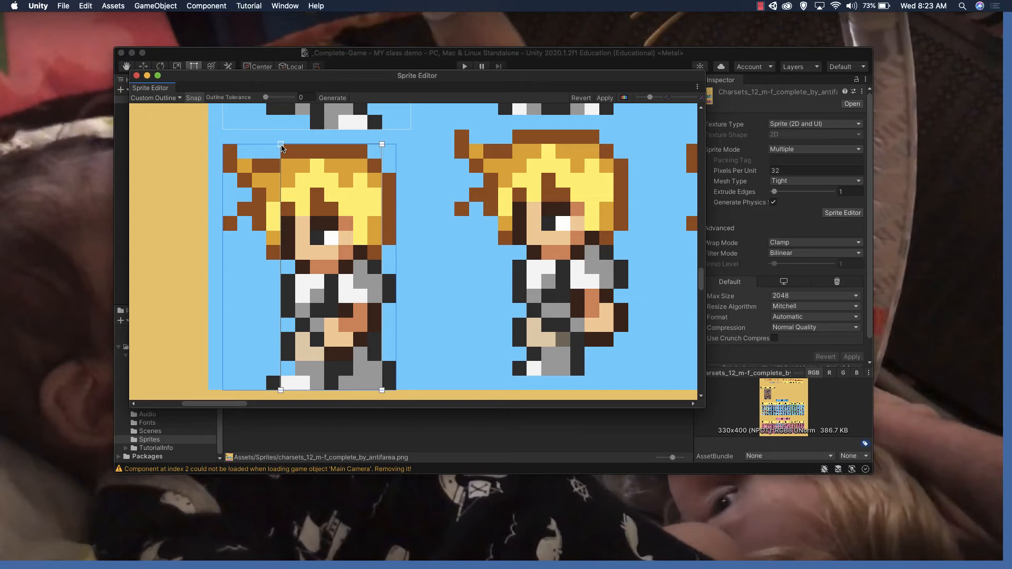
{"action": "mouse_move", "coordinate": [291, 275]}
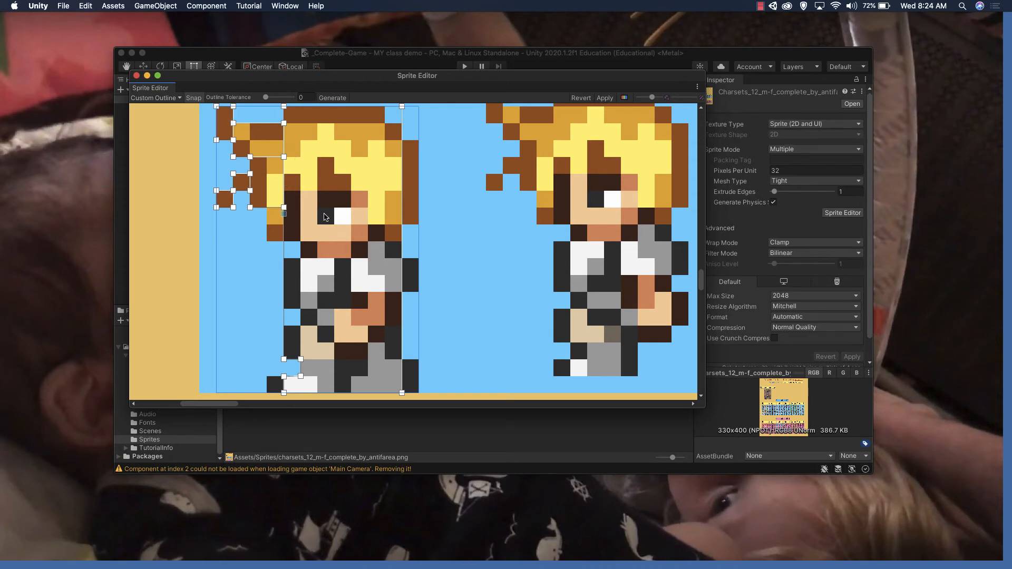
{"action": "mouse_move", "coordinate": [288, 241]}
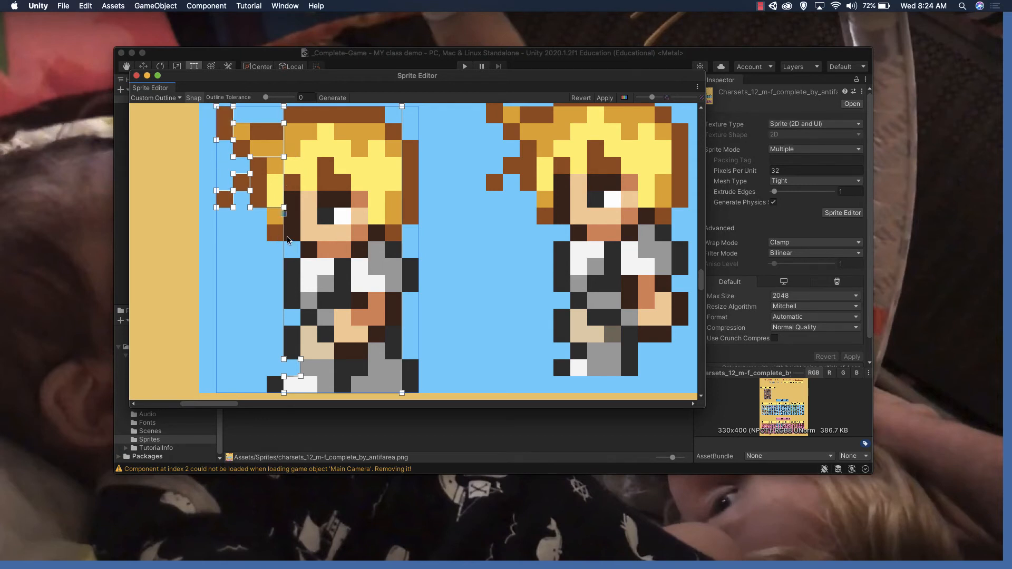
{"action": "mouse_move", "coordinate": [286, 240]}
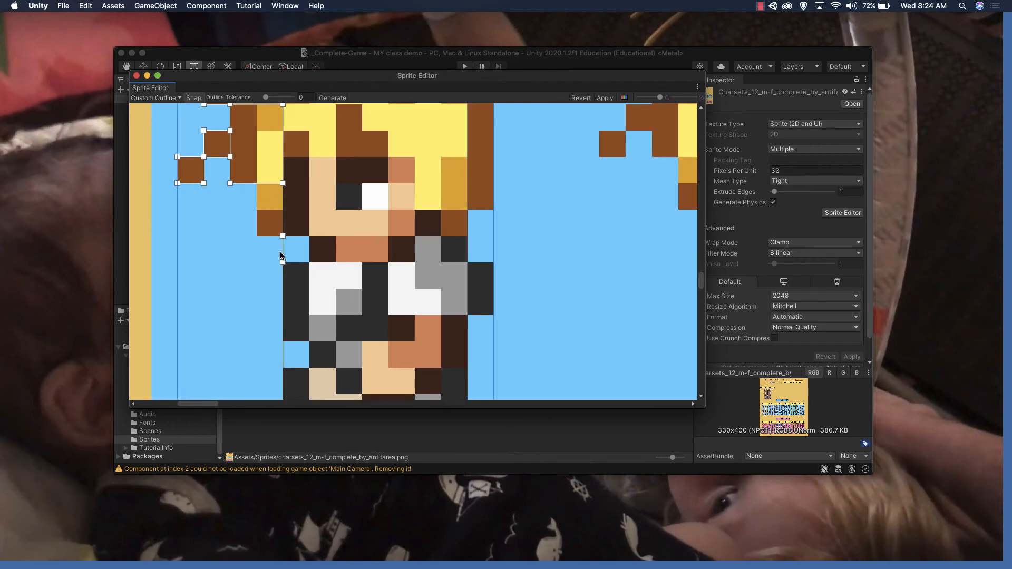
{"action": "mouse_move", "coordinate": [286, 249]}
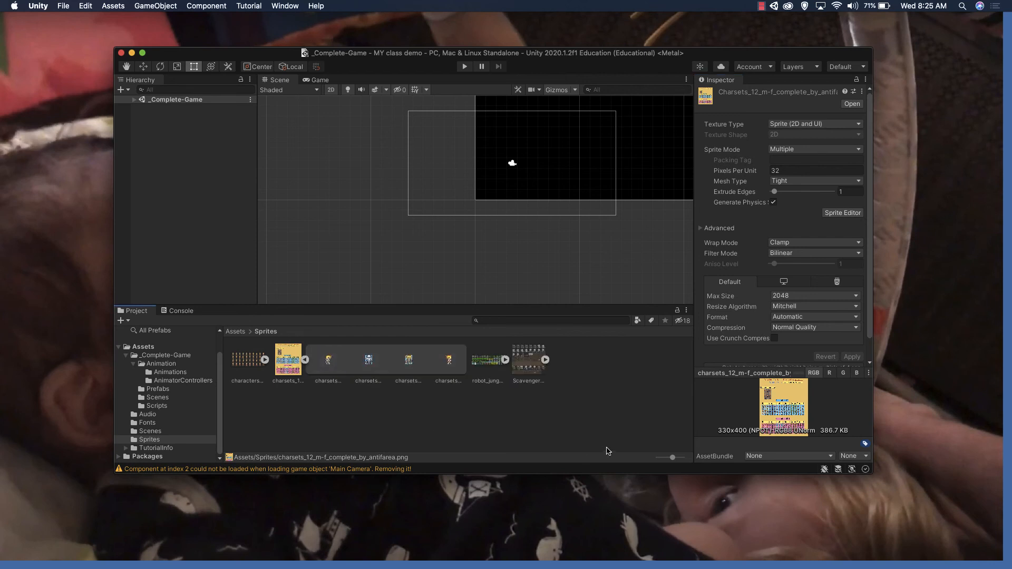
Enlarge the Project window thumbnails to show the four sliced character sprites
{"action": "left_click_drag", "start_coordinate": [671, 457], "coordinate": [681, 457]}
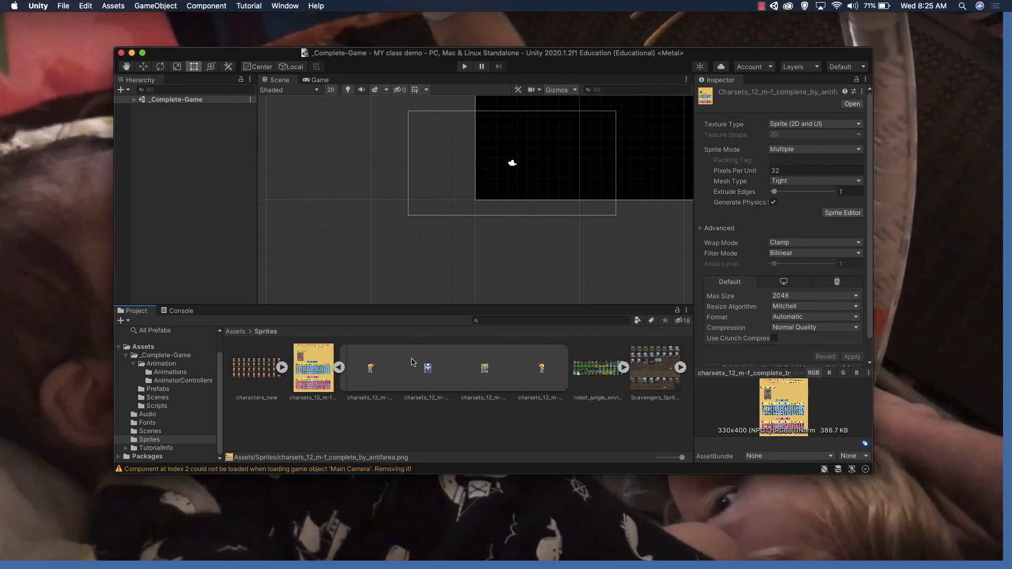
{"action": "mouse_move", "coordinate": [369, 373]}
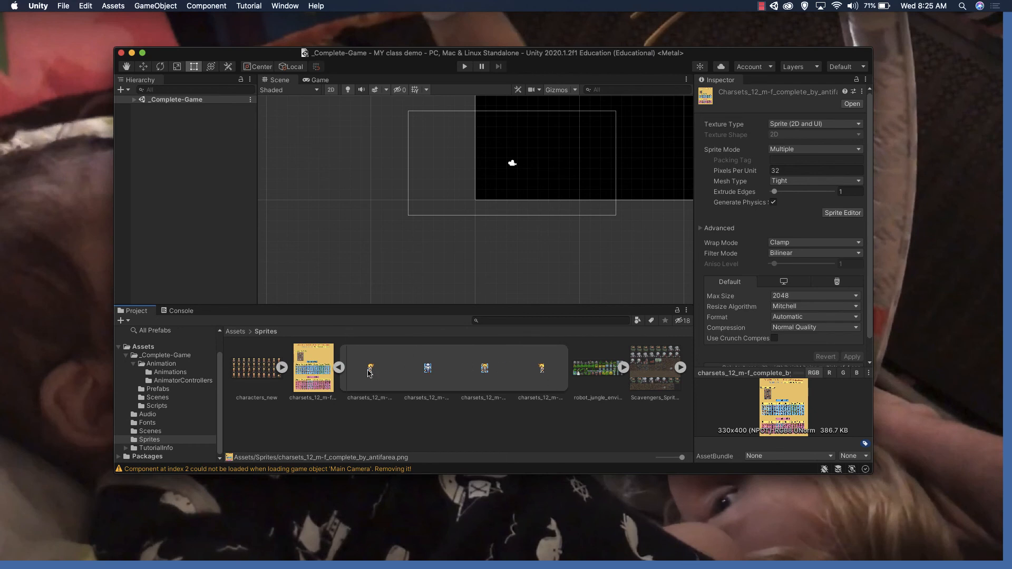
{"action": "mouse_move", "coordinate": [414, 373]}
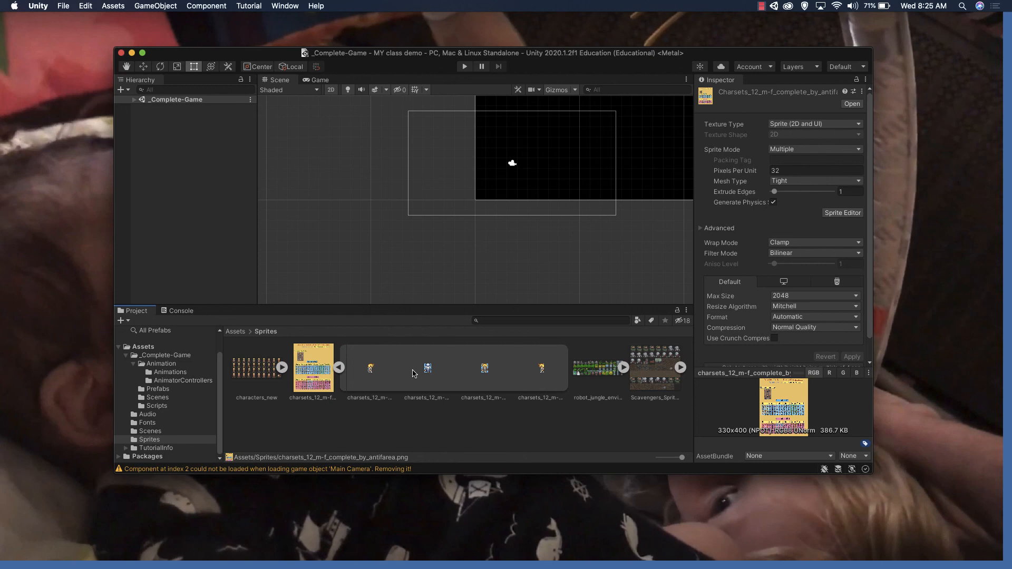
{"action": "left_click", "coordinate": [764, 6]}
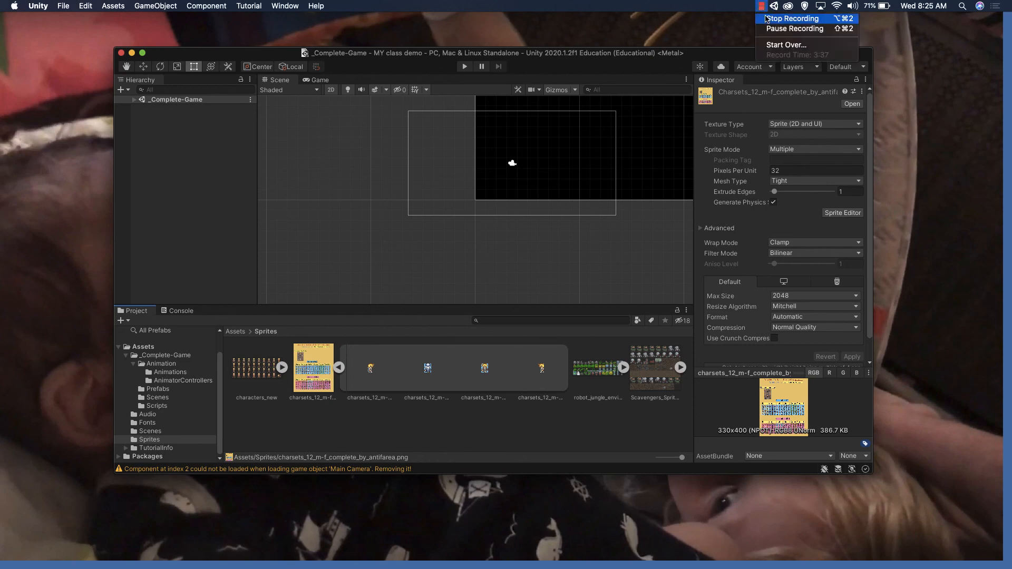